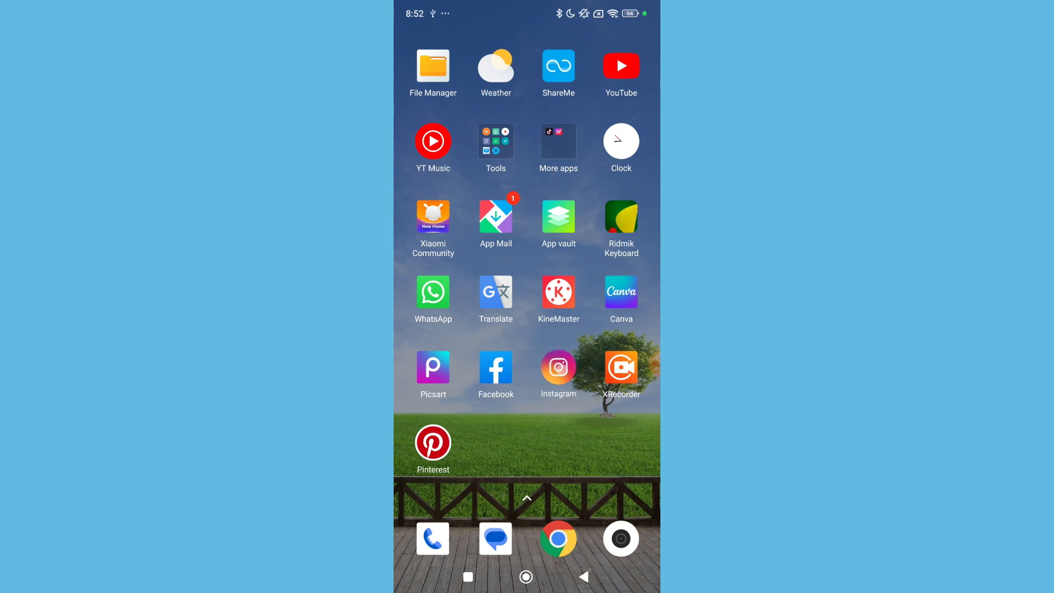
- Launch Instagram and go to the direct messages inbox
click(557, 368)
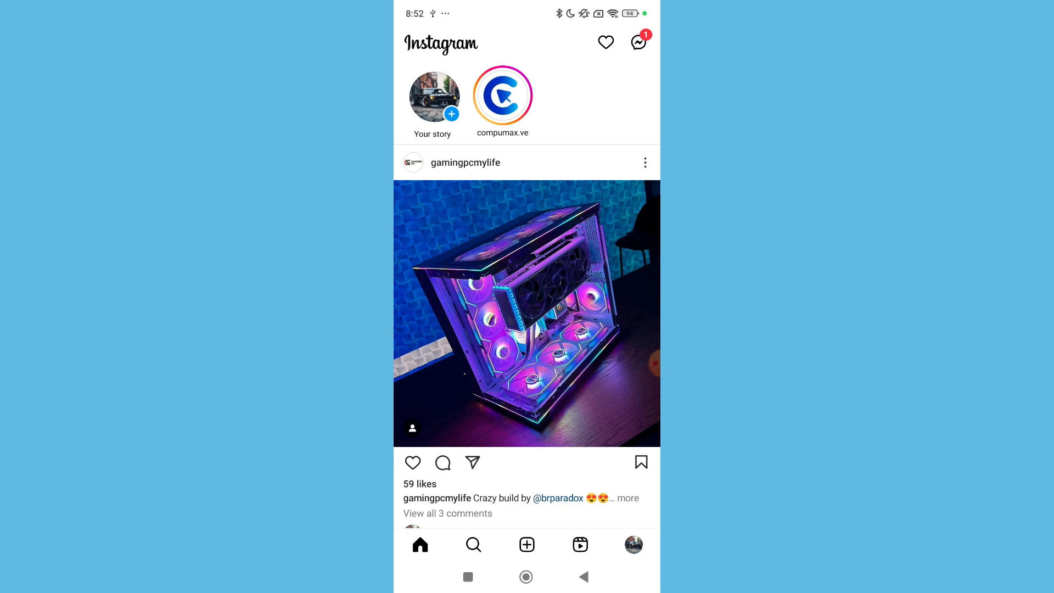
click(637, 42)
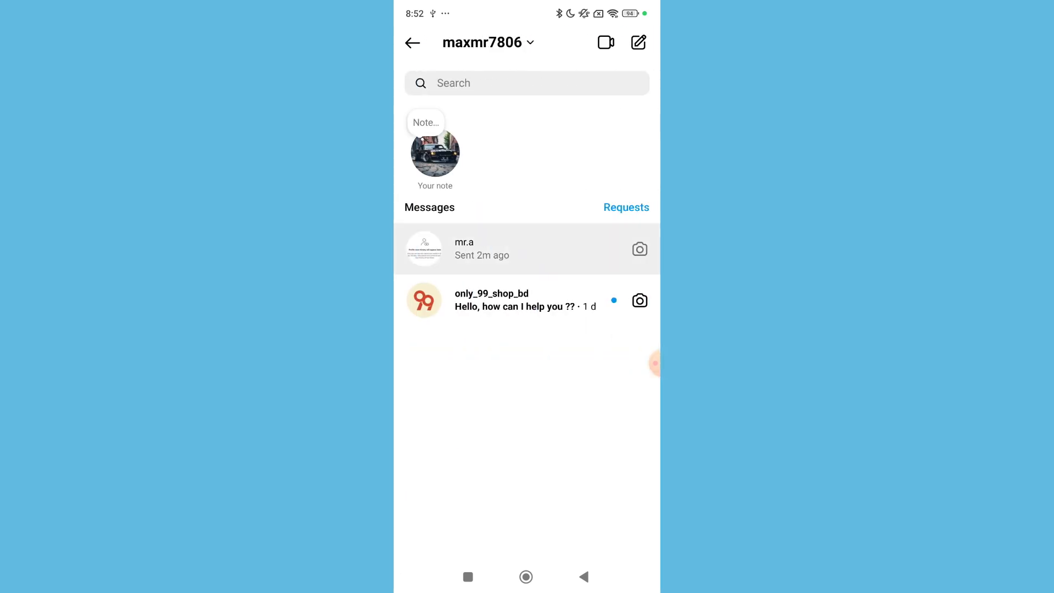
- In the mr.a chat, unsend 'Hello,how are you?' for everyone
click(481, 249)
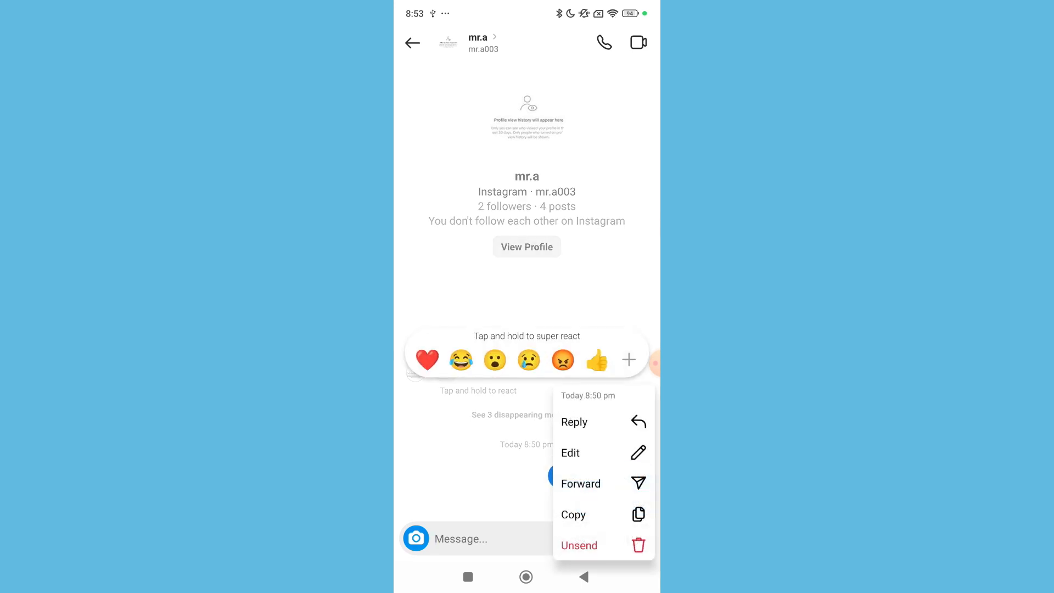
click(577, 545)
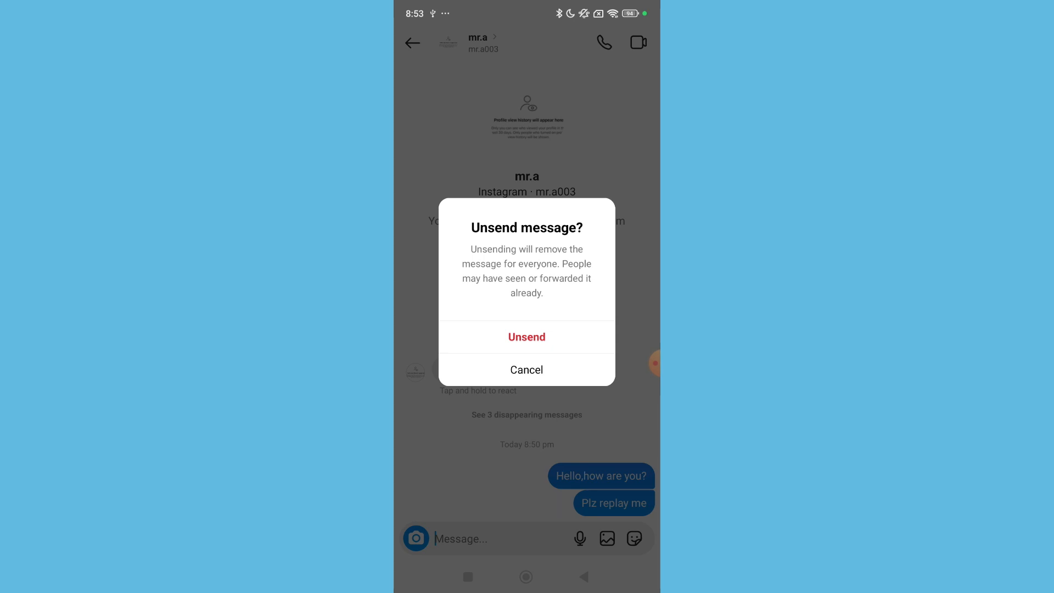
click(526, 336)
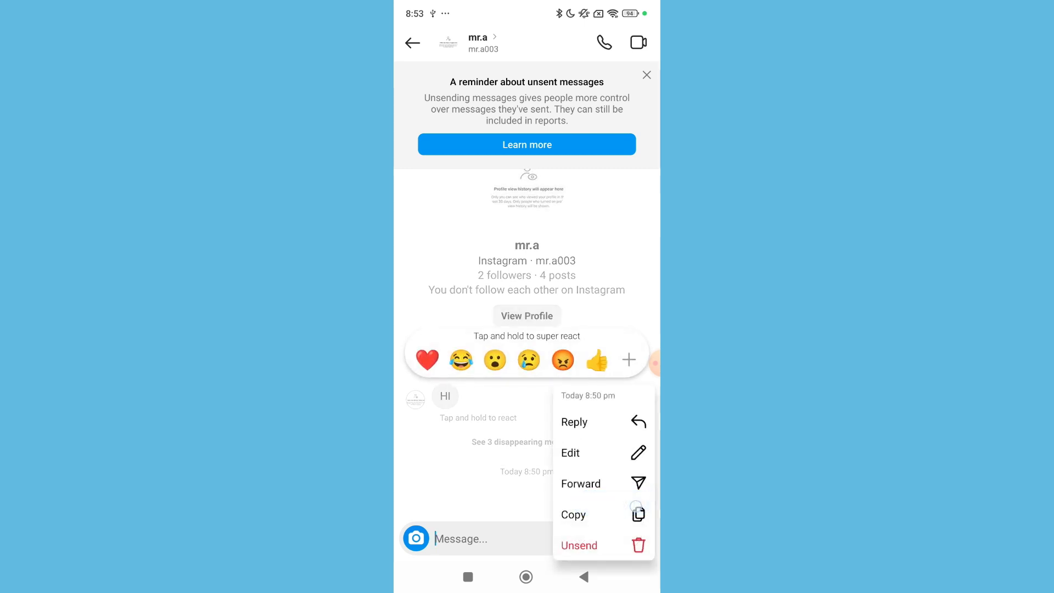
- Choose Unsend on 'Plz replay me', bringing up the 'Try edit instead' prompt
click(578, 545)
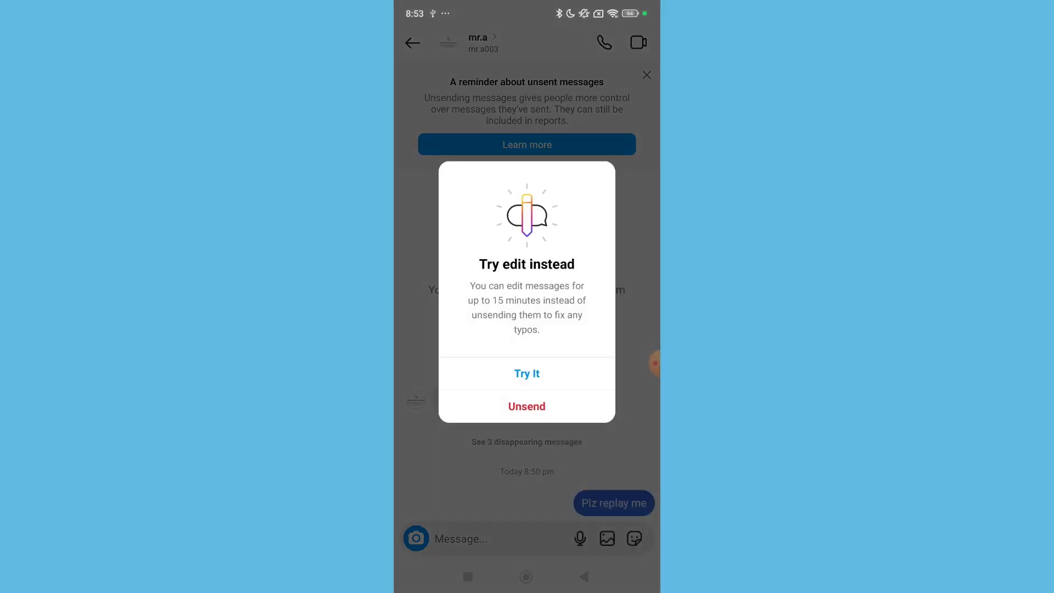